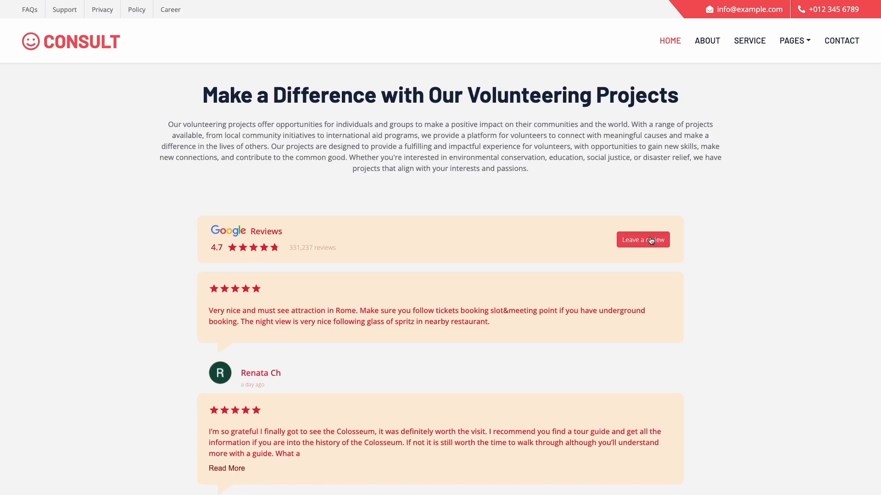
Step: Scroll through the widget catalogue to find the Google Reviews widget
scroll("down", 3)
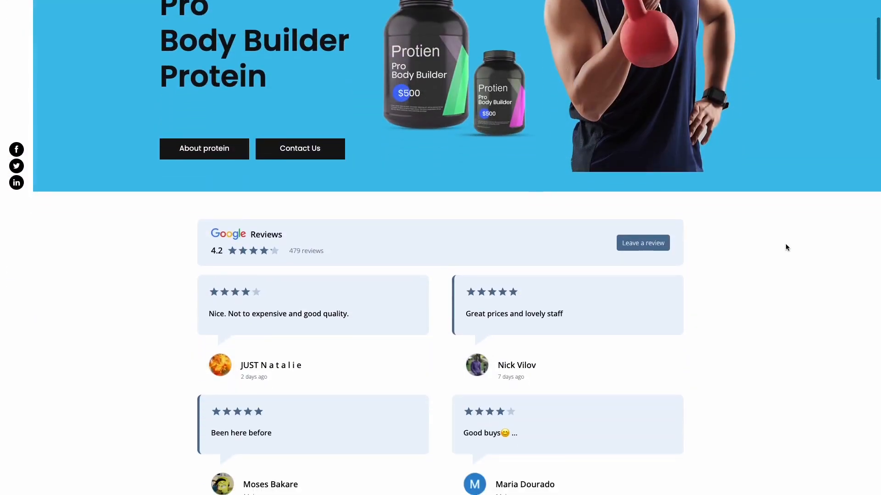
scroll("down", 3)
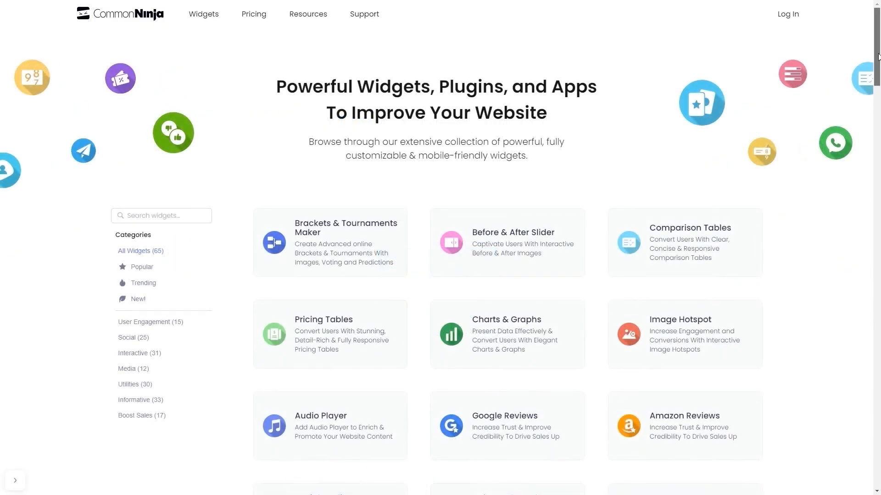
scroll("down", 3)
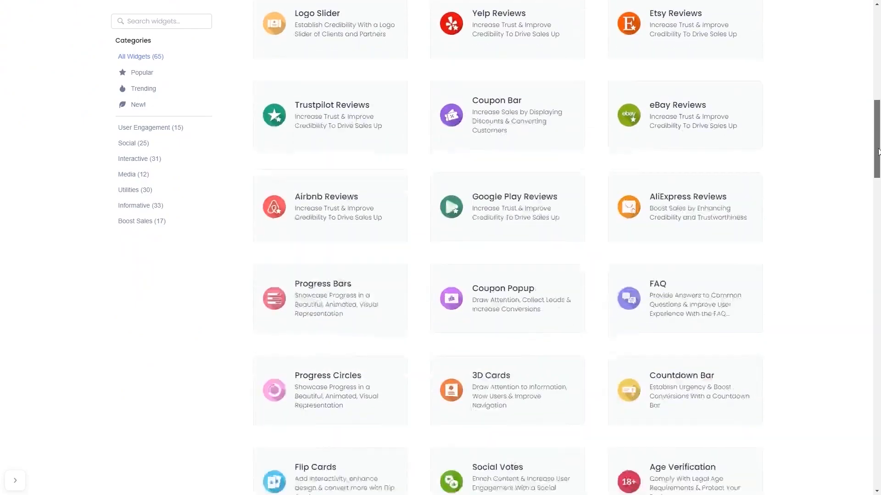
scroll("down", 3)
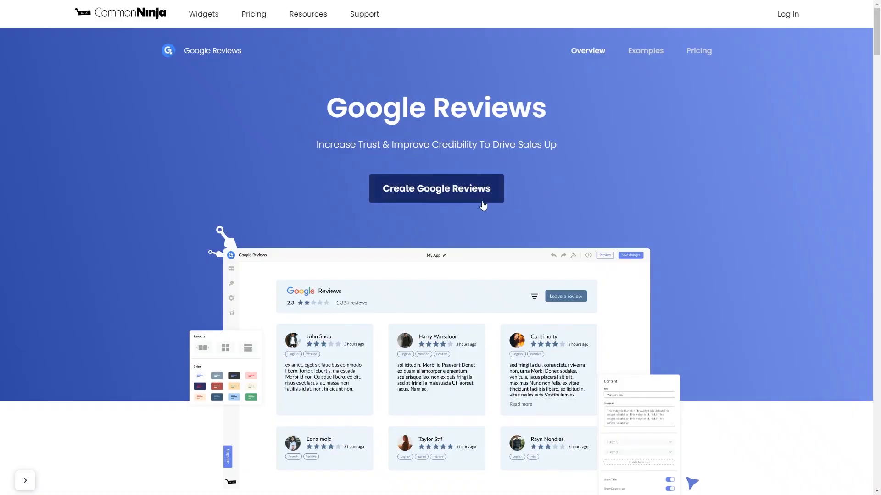
mouse_move(474, 198)
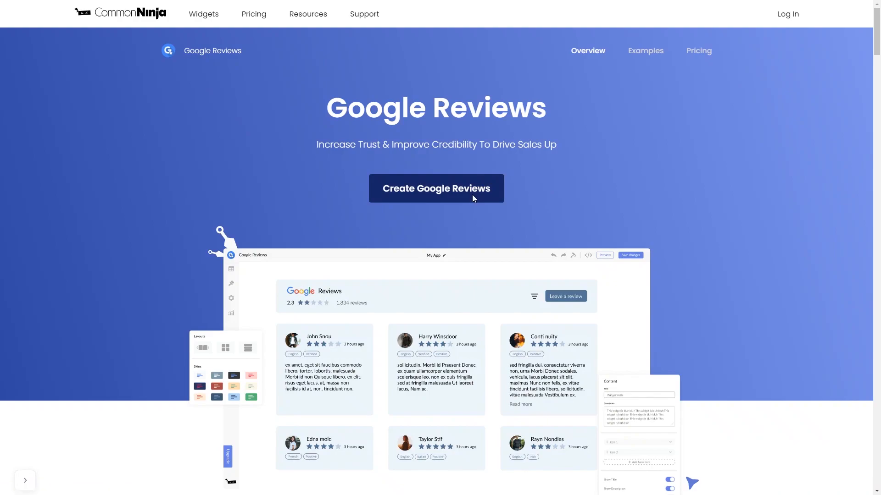
Step: Create a Google Reviews widget, search 'ny gym' and connect it to GYM NYC
left_click(436, 188)
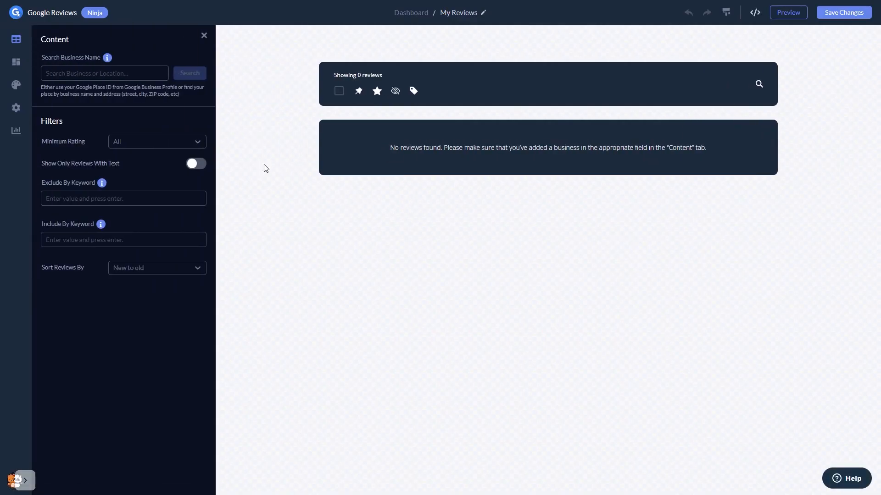
left_click(105, 73)
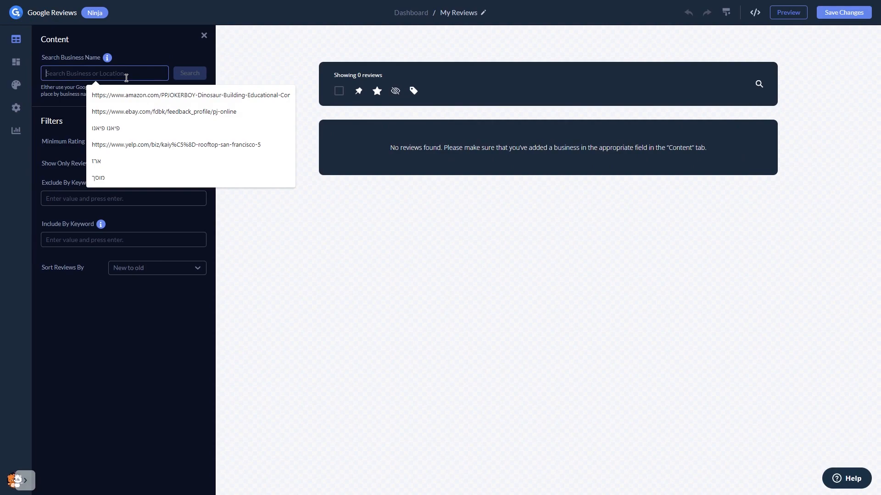
type("ny gym")
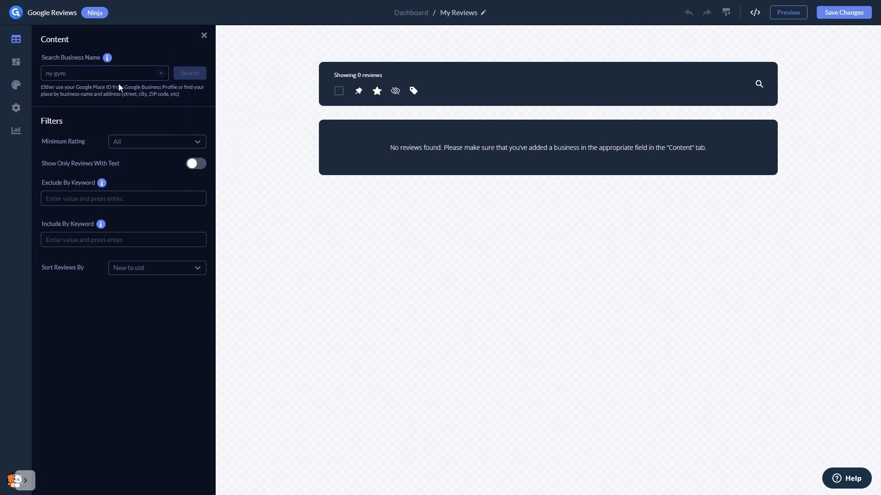
left_click(189, 73)
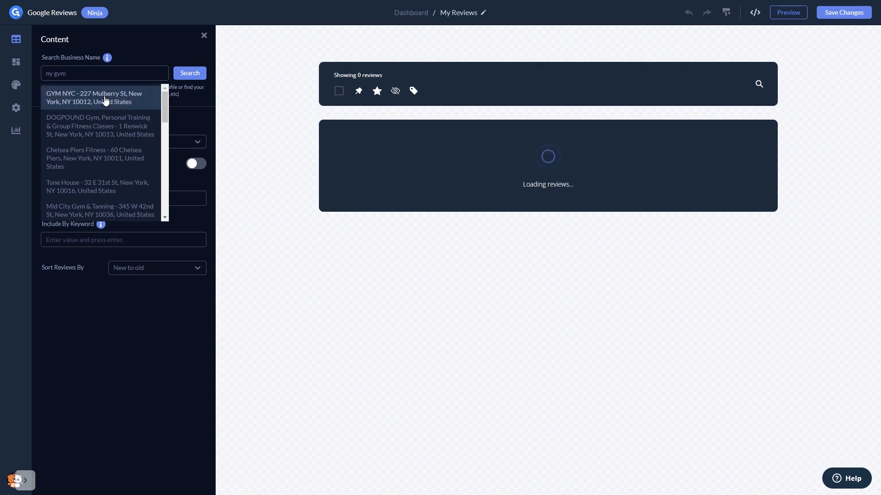
mouse_move(216, 155)
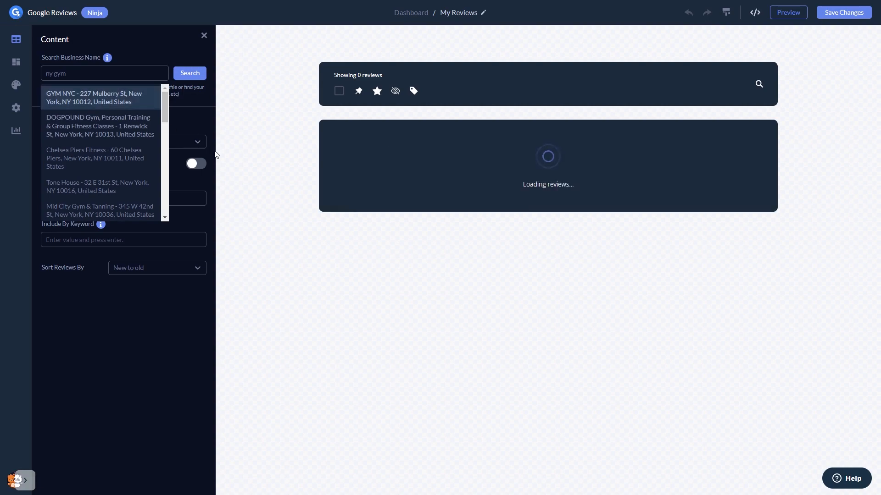
left_click(100, 97)
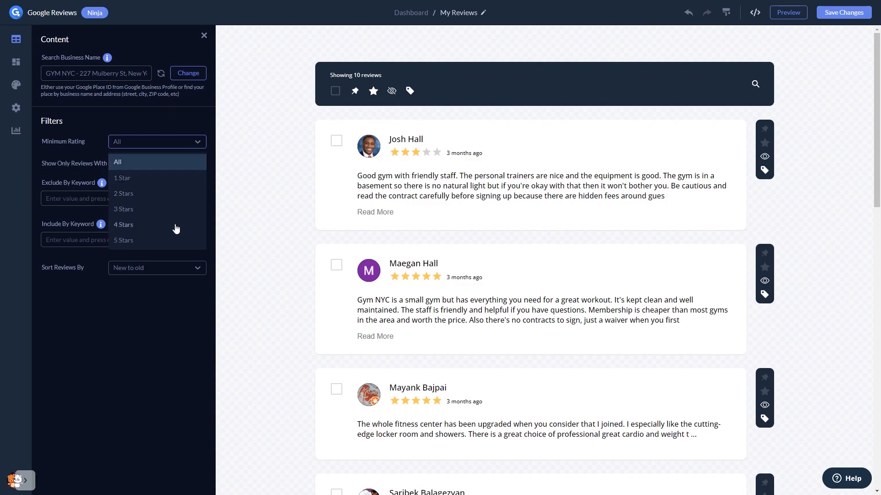
Step: Set the Minimum Rating filter to 4 Stars
left_click(123, 225)
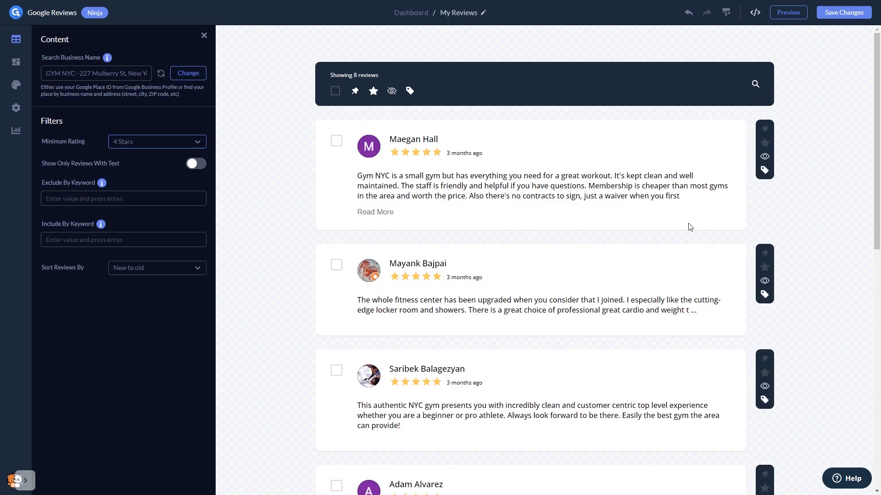
mouse_move(764, 129)
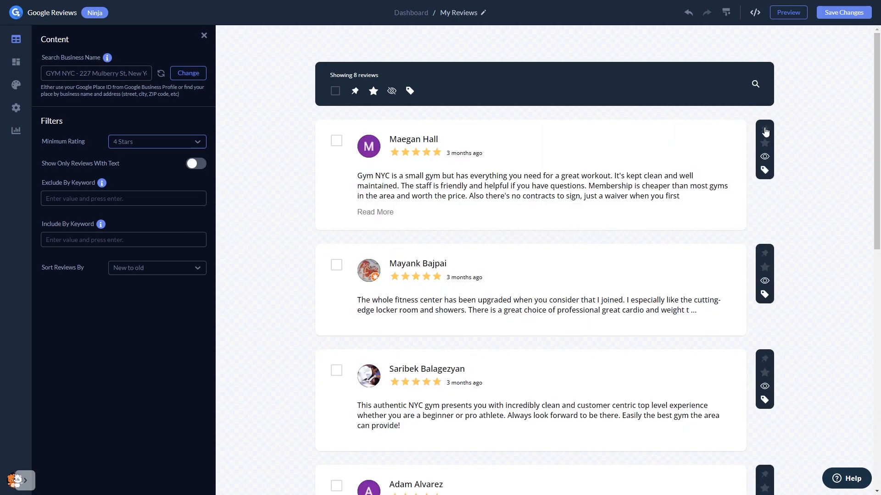
mouse_move(764, 268)
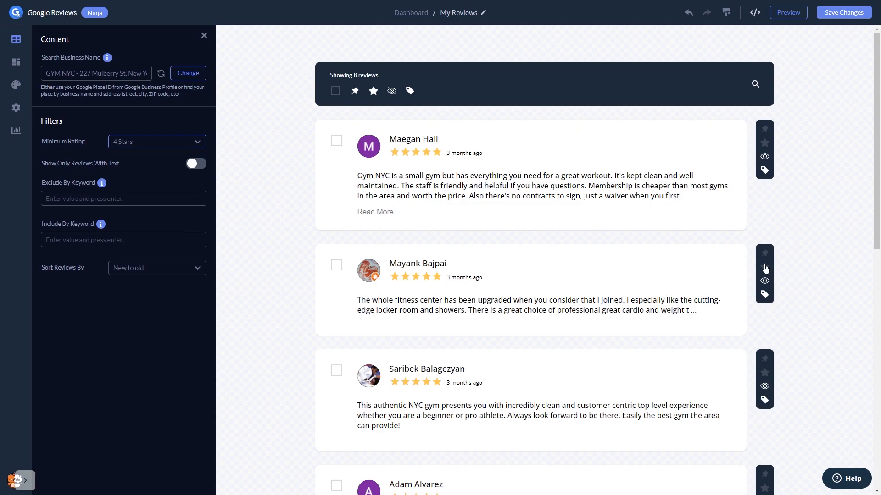
mouse_move(764, 297)
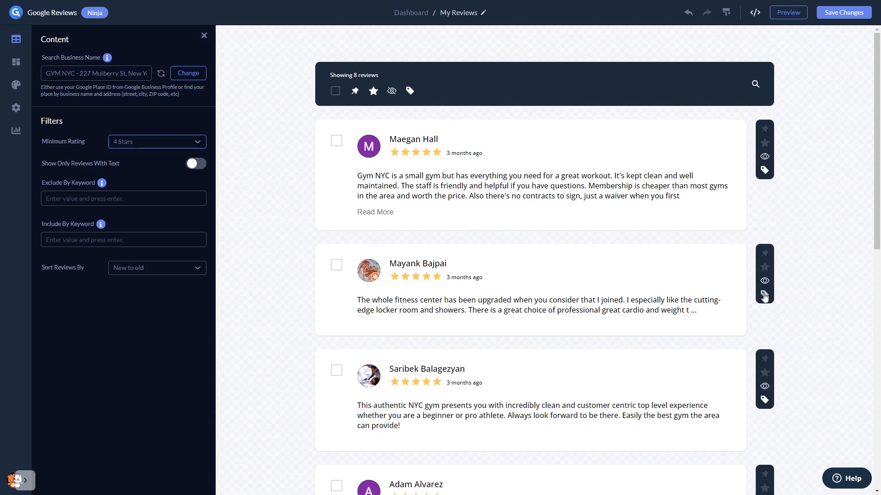
mouse_move(28, 64)
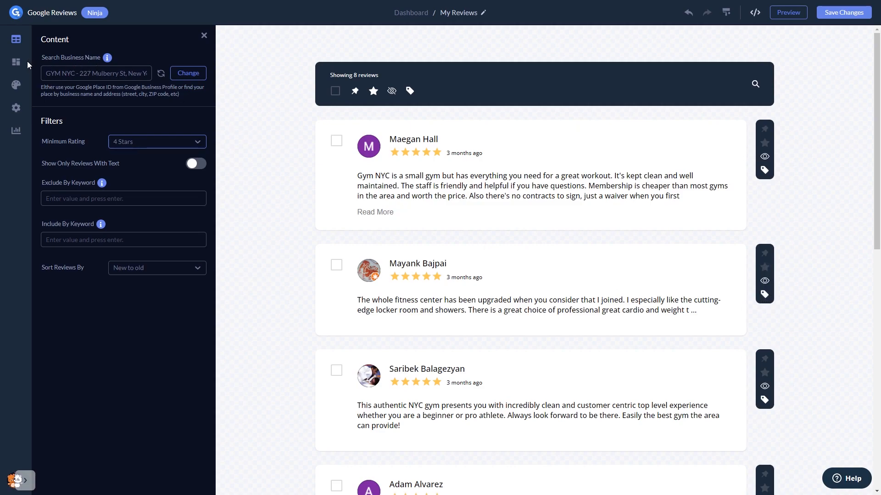
Step: Use a single-column list layout with centered review cards and the dark navy skin
left_click(16, 62)
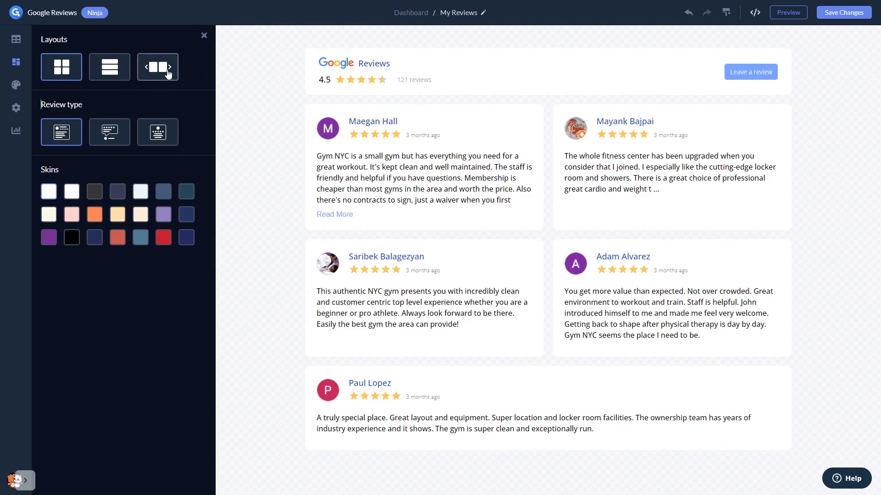
left_click(157, 67)
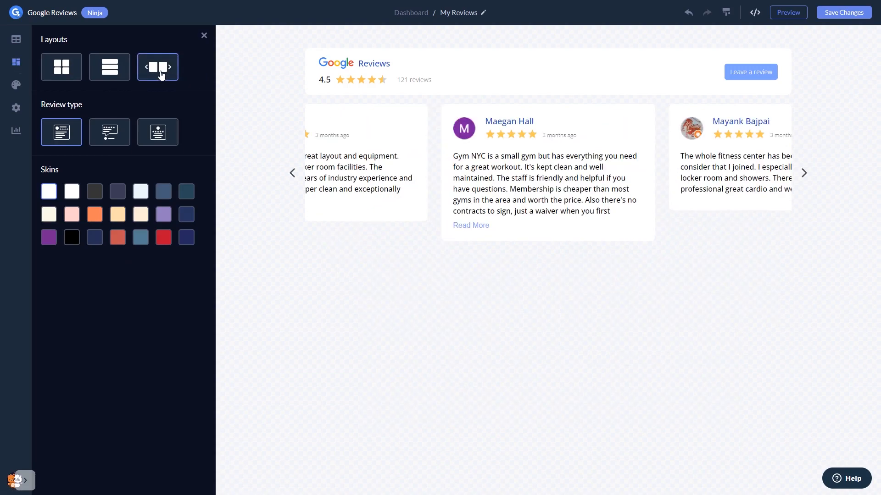
left_click(109, 67)
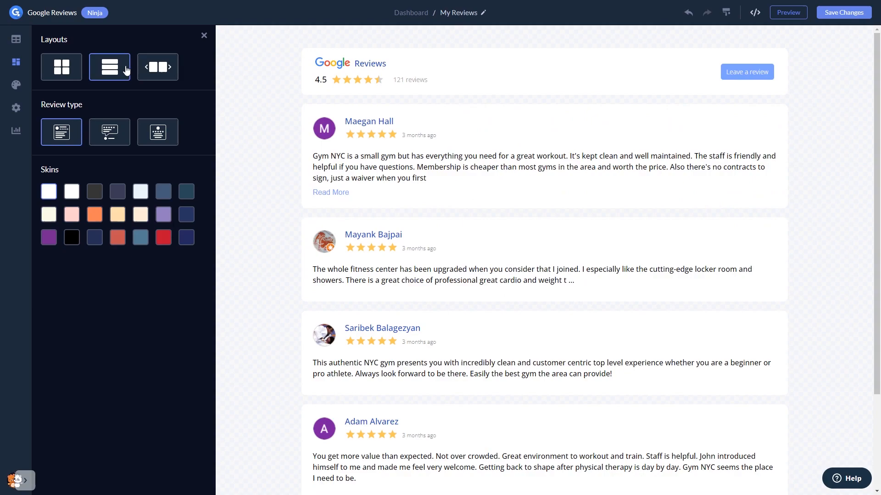
mouse_move(110, 132)
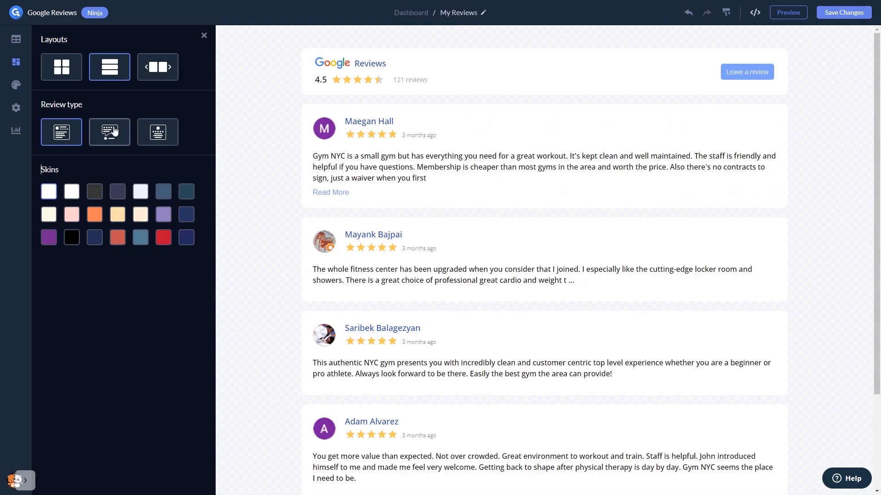
left_click(158, 132)
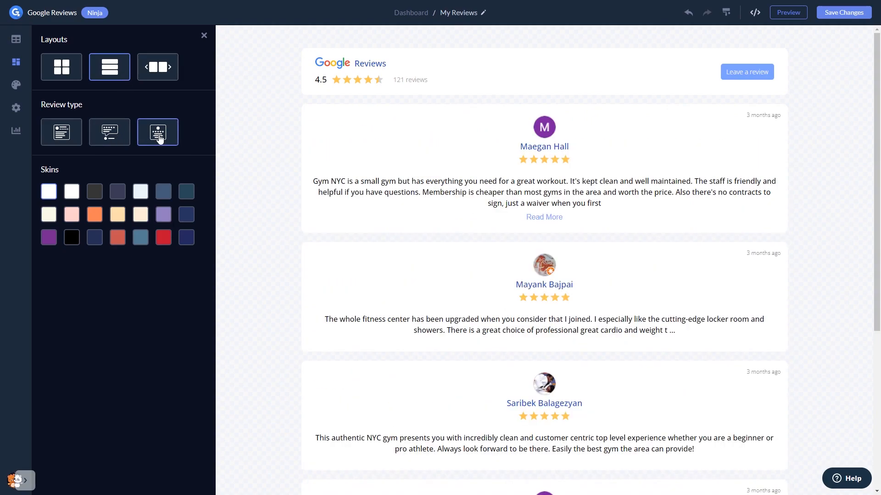
mouse_move(188, 197)
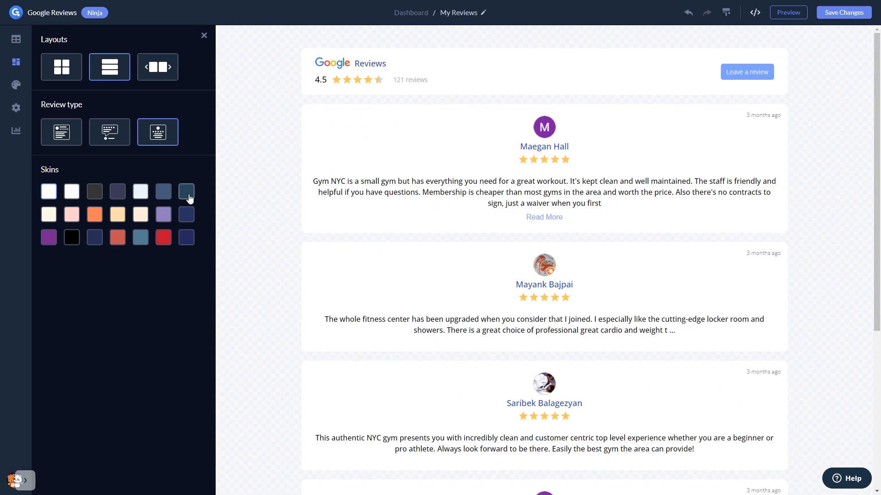
left_click(163, 192)
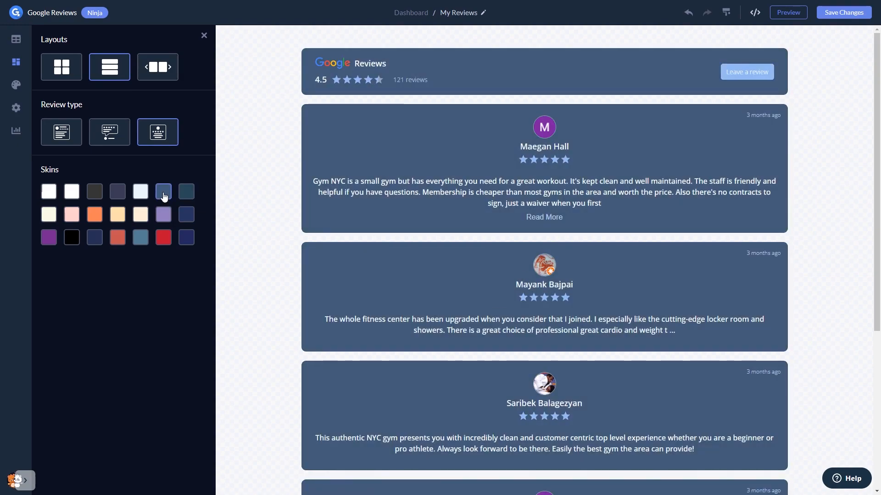
left_click(117, 192)
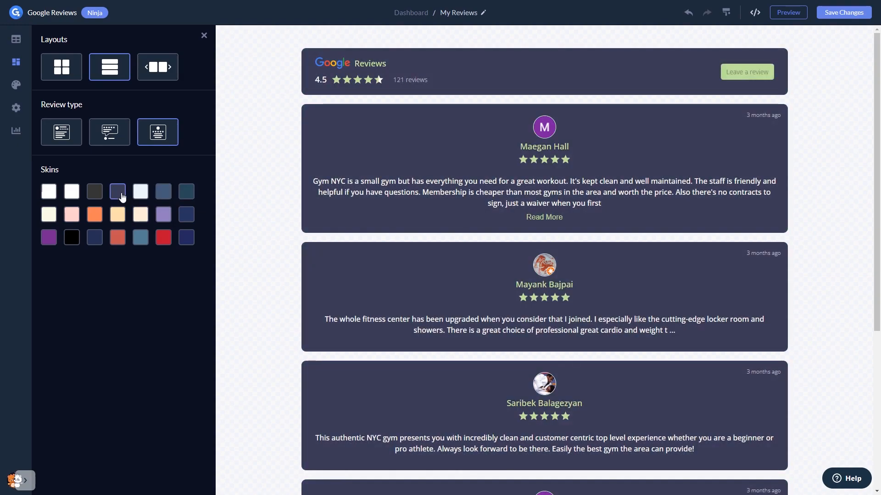
mouse_move(16, 85)
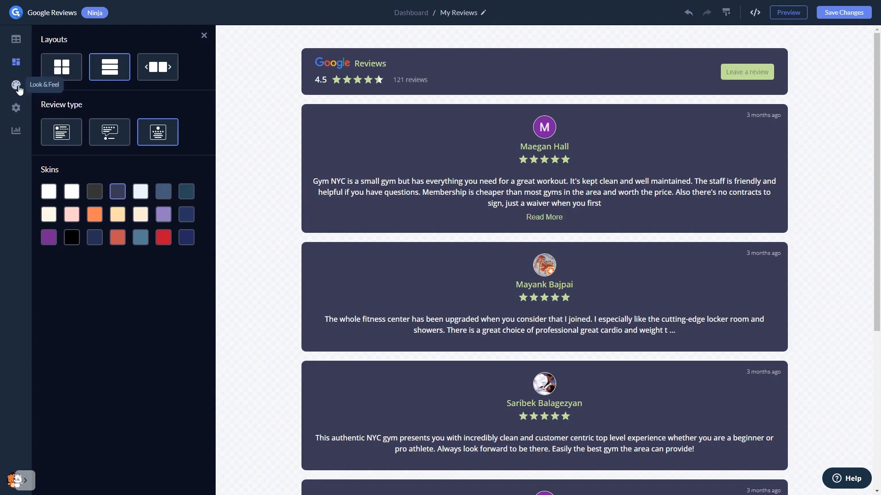
Step: Open the widget's Look & Feel visibility settings, then return to the project widget list
left_click(16, 84)
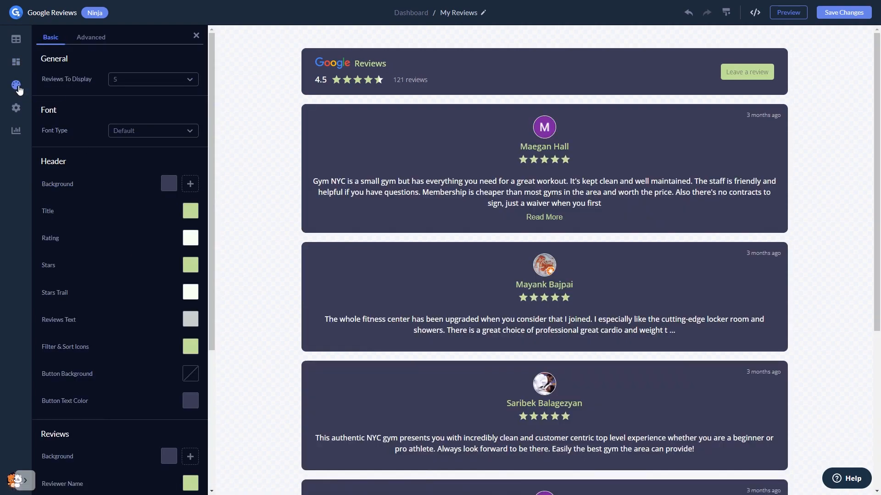
left_click(17, 108)
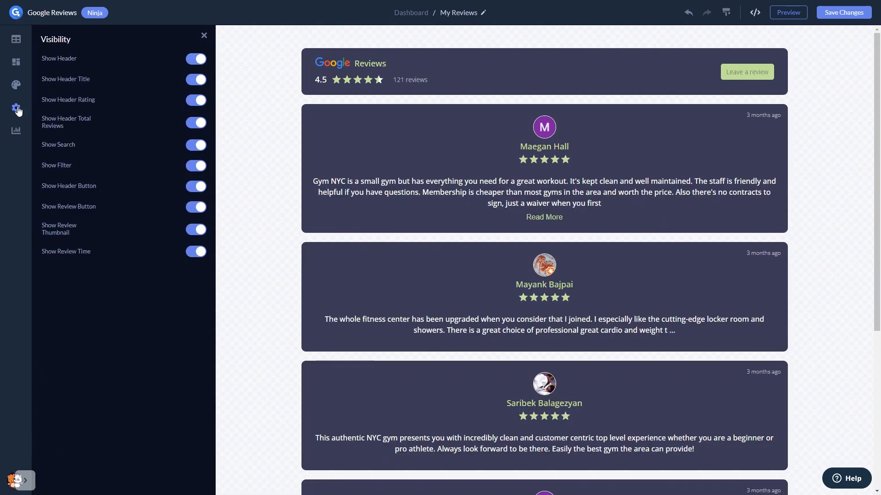
mouse_move(415, 214)
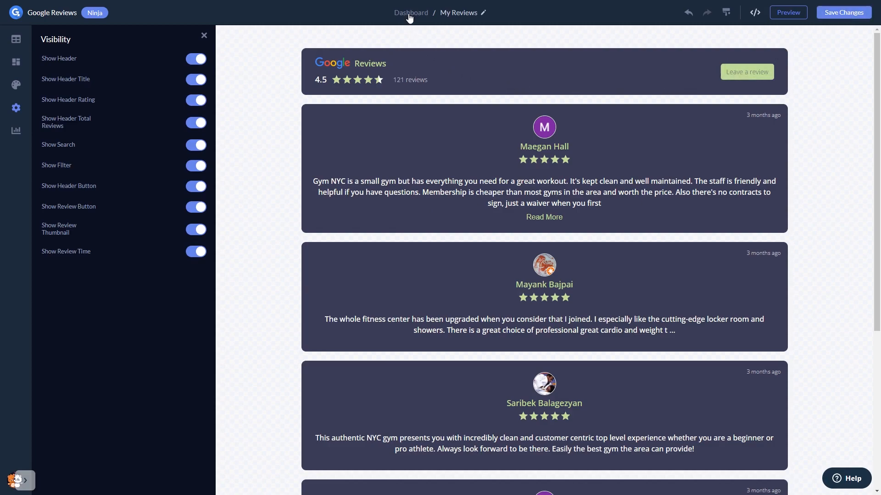
mouse_move(410, 12)
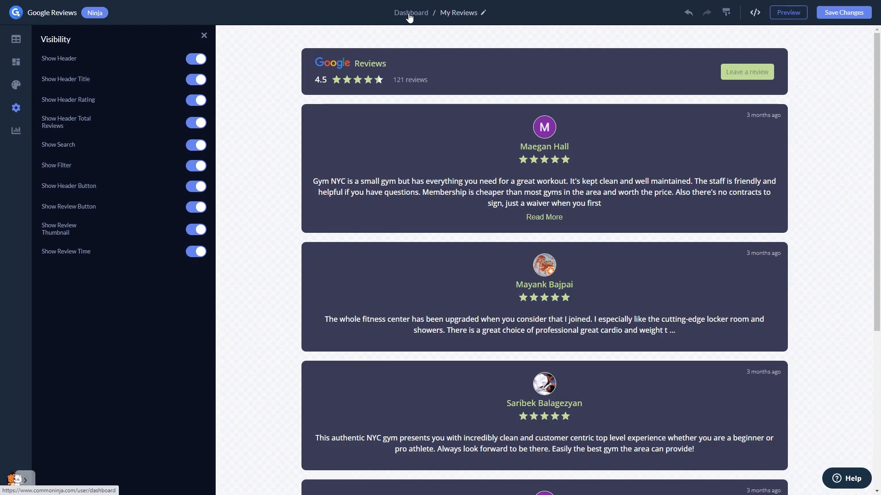
left_click(411, 12)
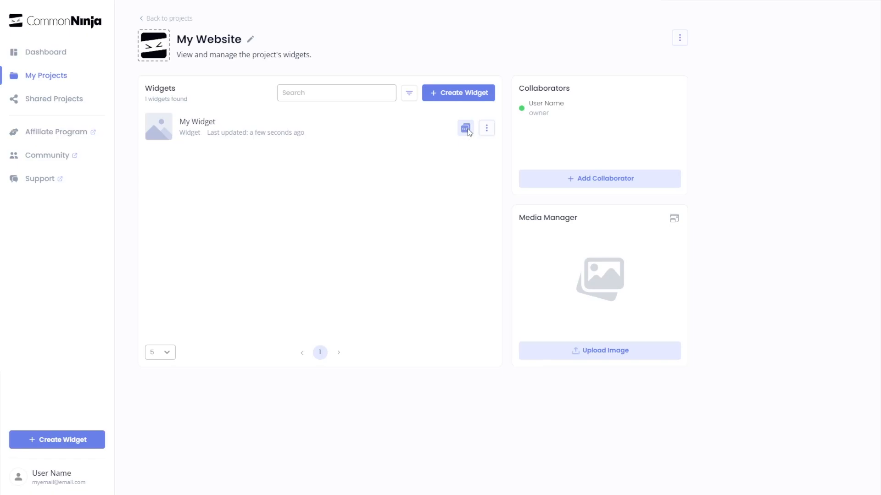
Step: Copy My Widget's installation code and close the code dialog
left_click(465, 128)
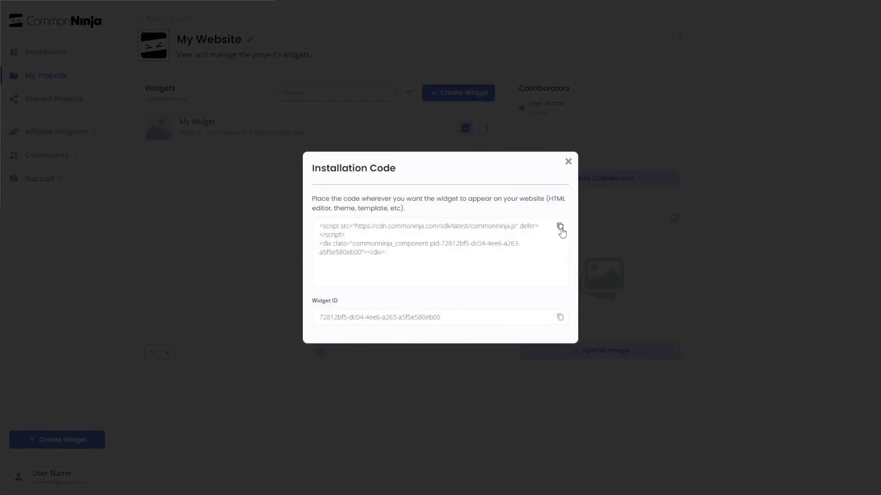
left_click(560, 228)
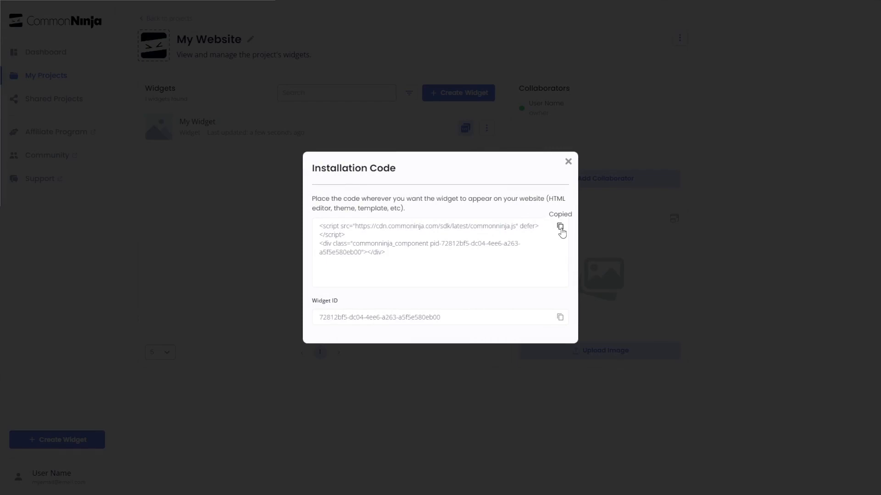
mouse_move(567, 163)
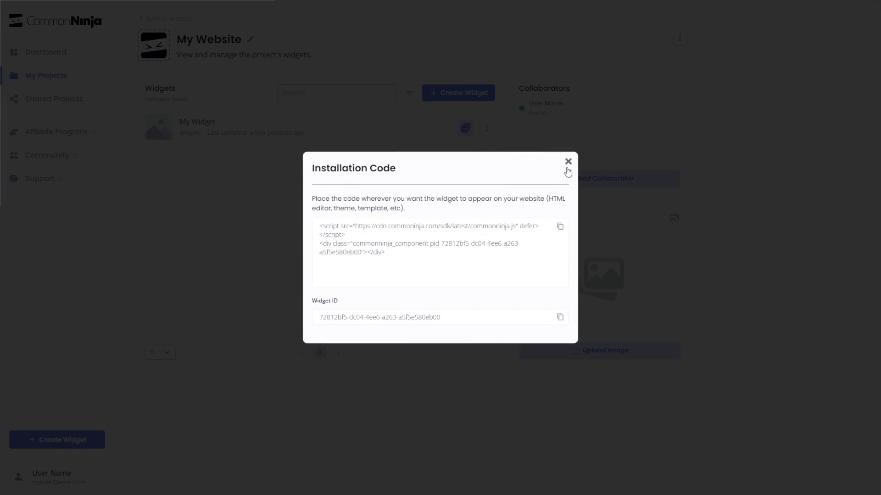
left_click(568, 162)
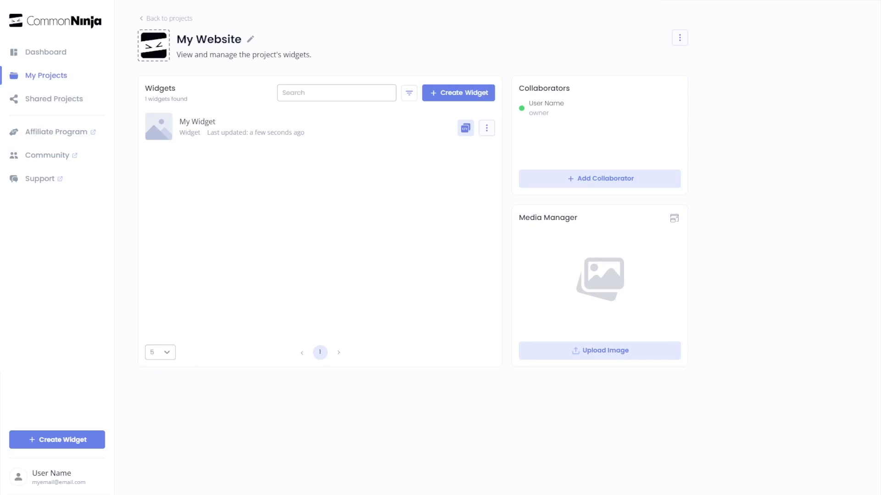
Step: Switch to the Webflow designer and scroll the Add Elements panel down to Embed
left_click(464, 128)
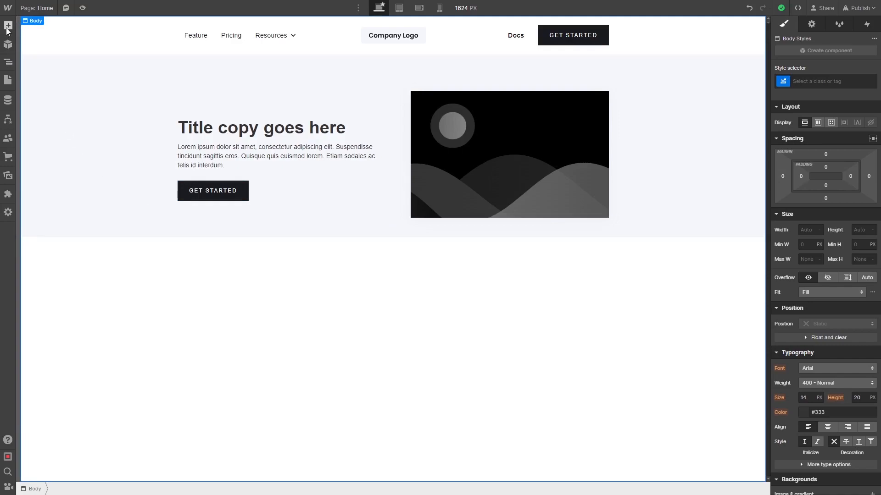
mouse_move(8, 27)
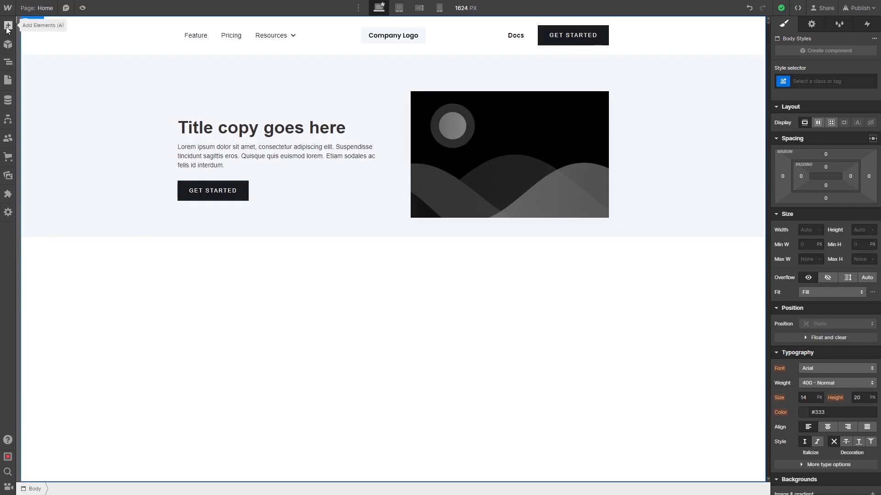
left_click(8, 27)
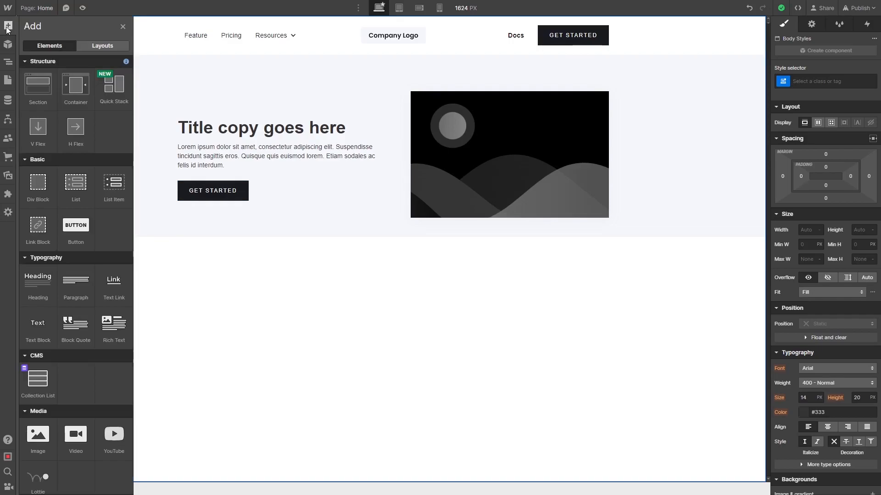
scroll("down", 3)
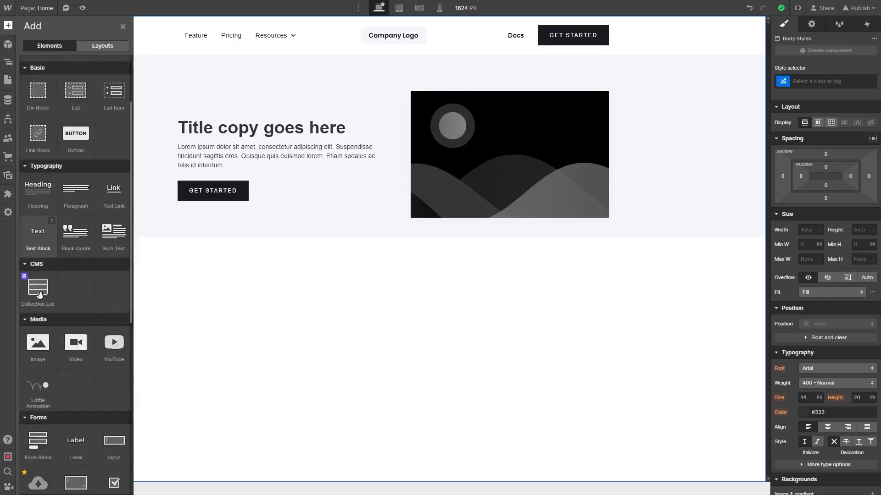
scroll("down", 3)
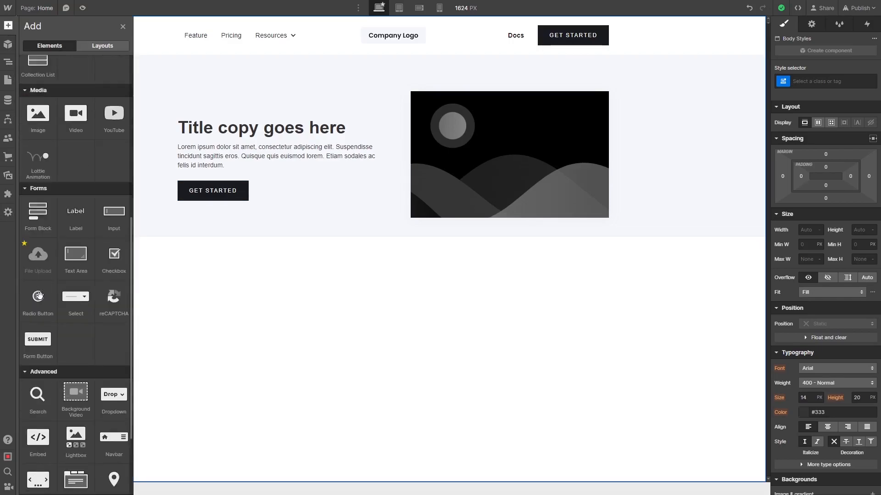
scroll("down", 3)
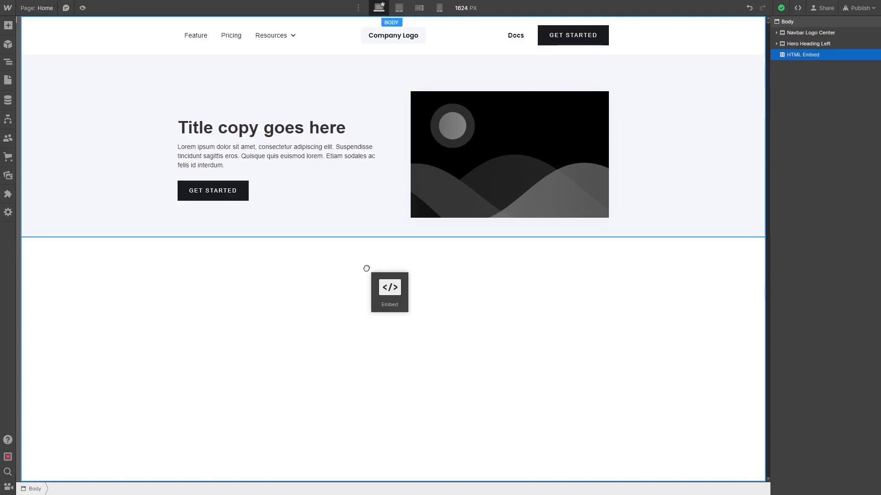
Step: Paste the Common Ninja script into the HTML Embed's code editor and save it
double_click(389, 292)
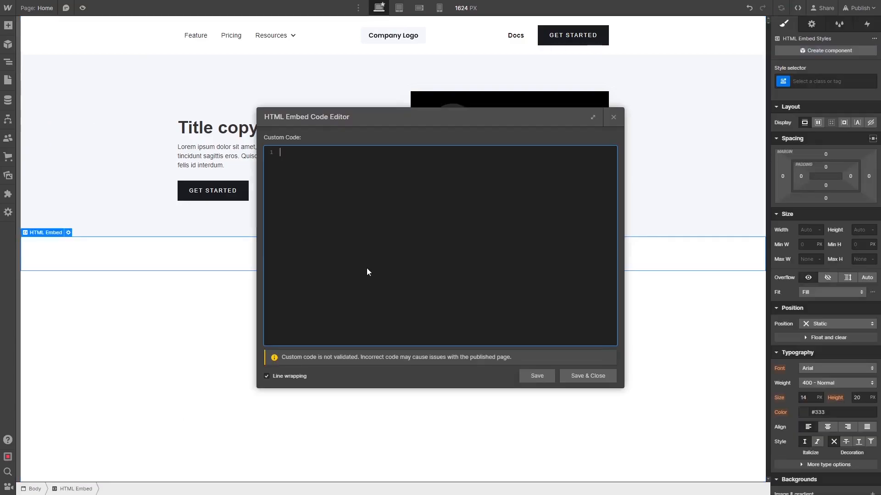
type("<script src=\"https://cdn.commoninja.com/sdk/latest/commonninja.js\" defer></script> <div class=\"commonninja_component pid-5dc7ac81-b4d3-431d-893a-6a77b2c00f11\"></div>")
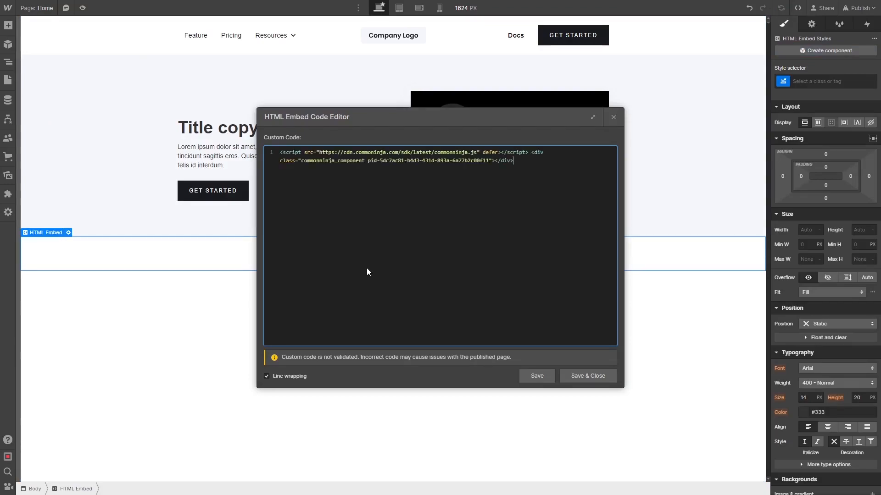
mouse_move(545, 363)
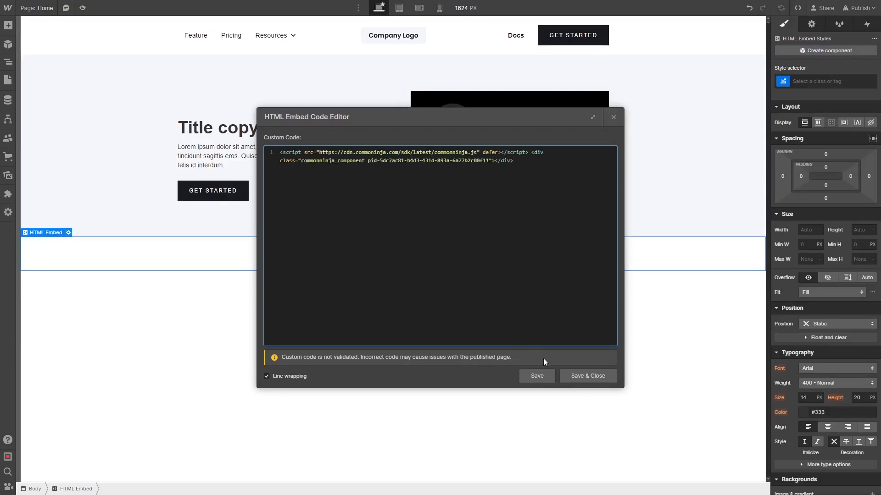
left_click(586, 376)
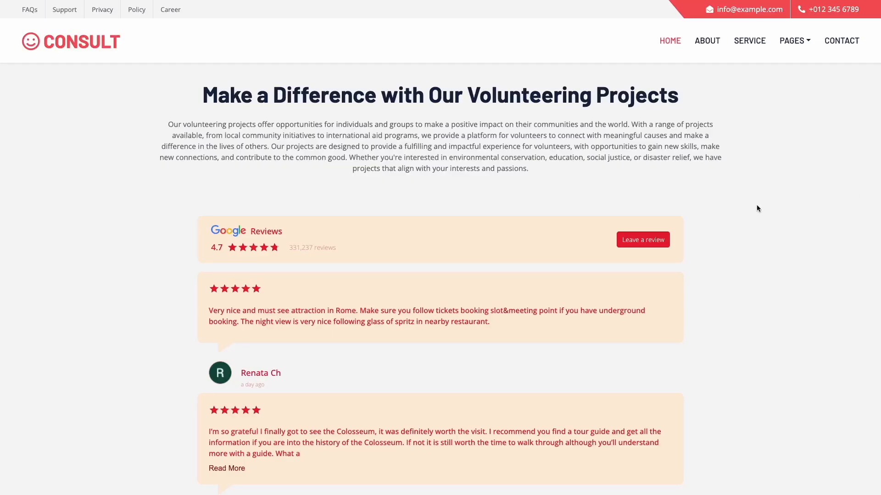
mouse_move(698, 247)
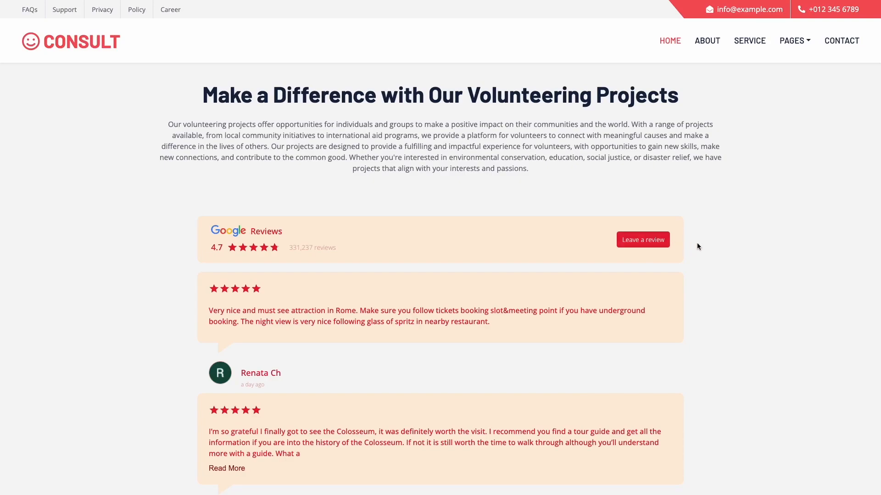
Step: Scroll down the live site to view more Google review cards
scroll("down", 3)
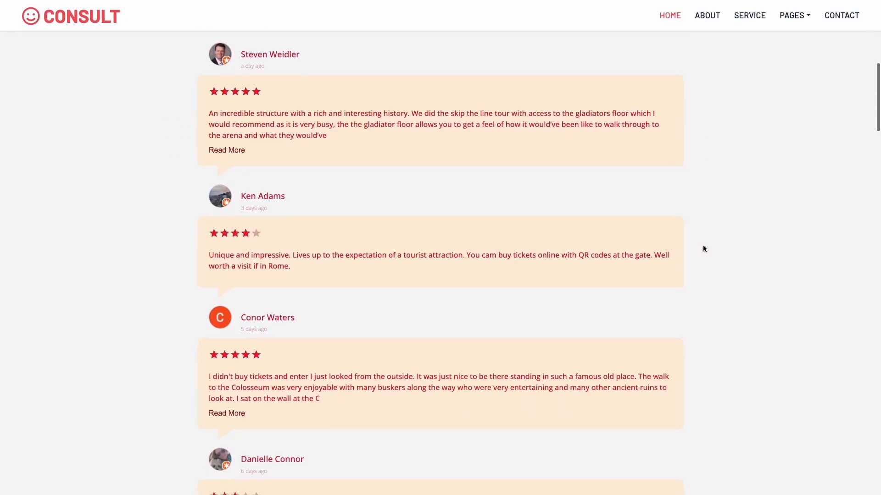